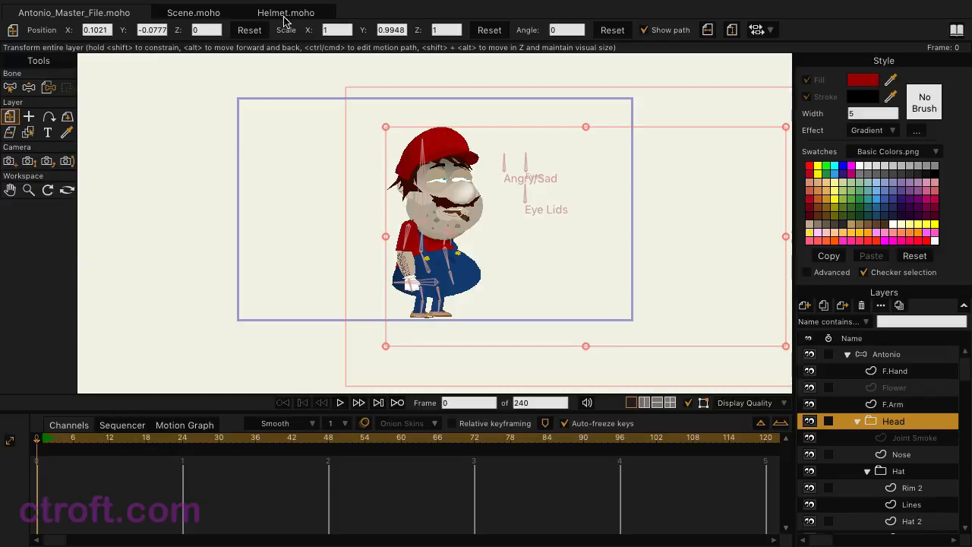
Step: View the Helmet.moho document, then switch to the empty Scene.moho document
click(285, 13)
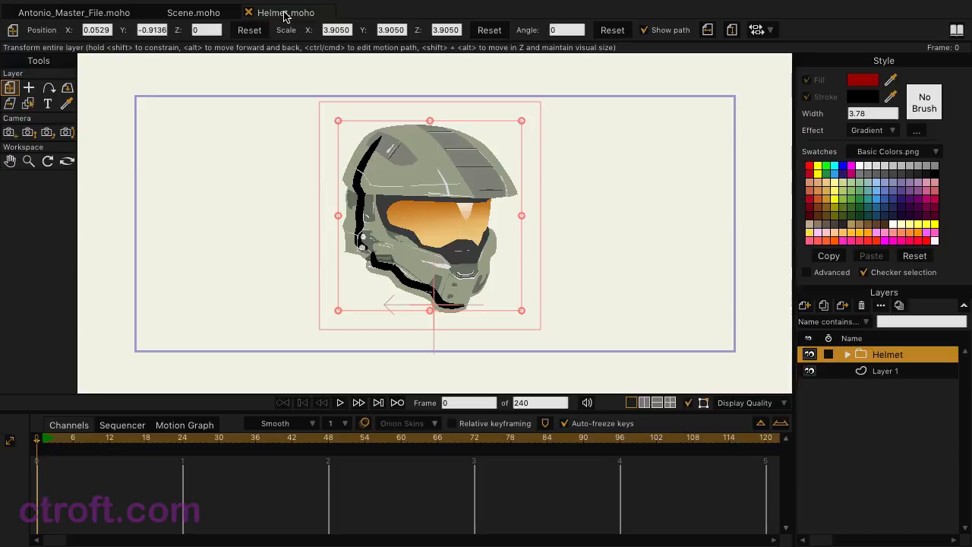
click(194, 12)
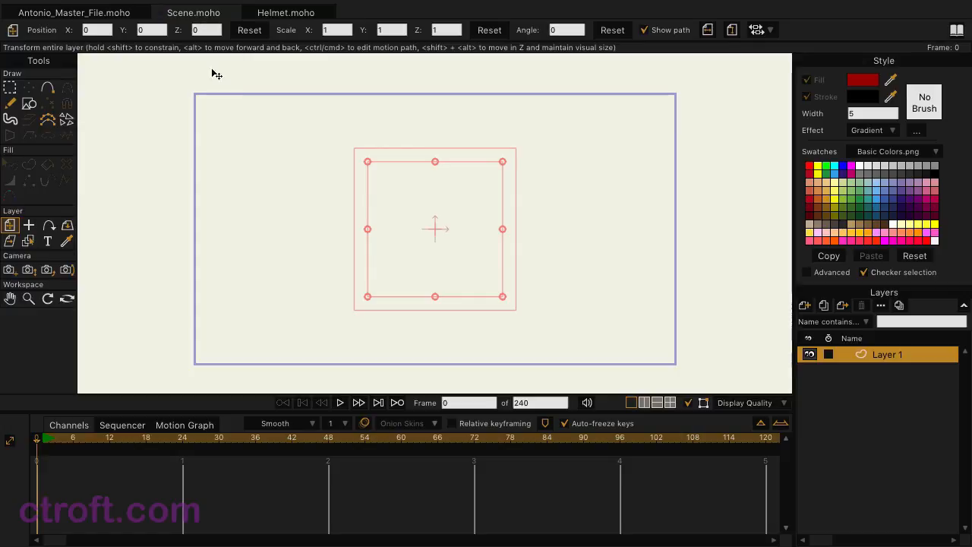
mouse_move(230, 136)
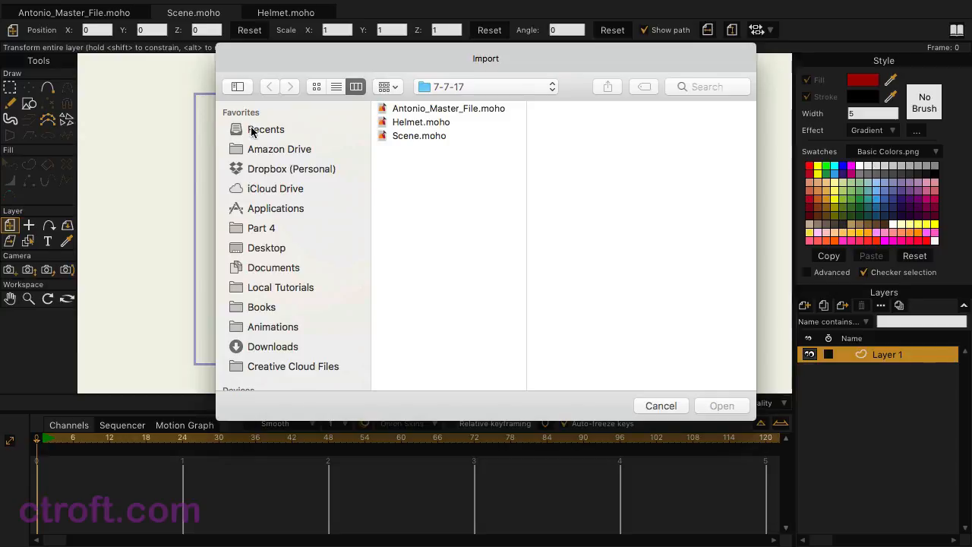
Step: Import the Antonio layer from Antonio_Master_File.moho into the Scene by reference
click(448, 108)
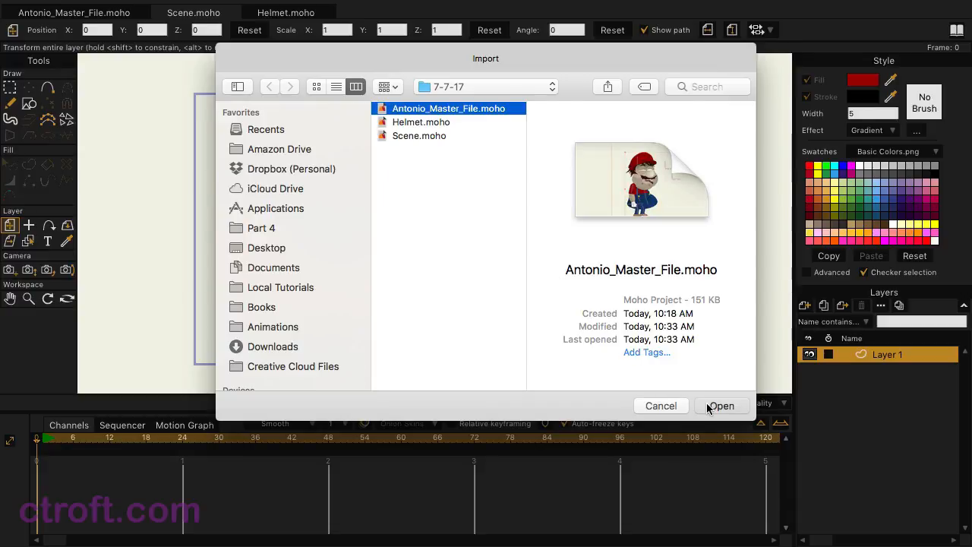
click(721, 405)
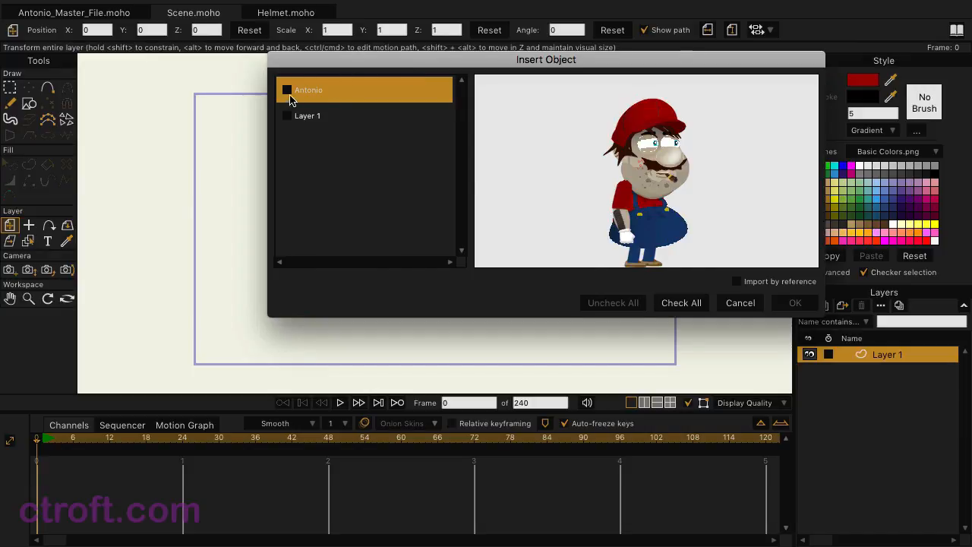
click(287, 89)
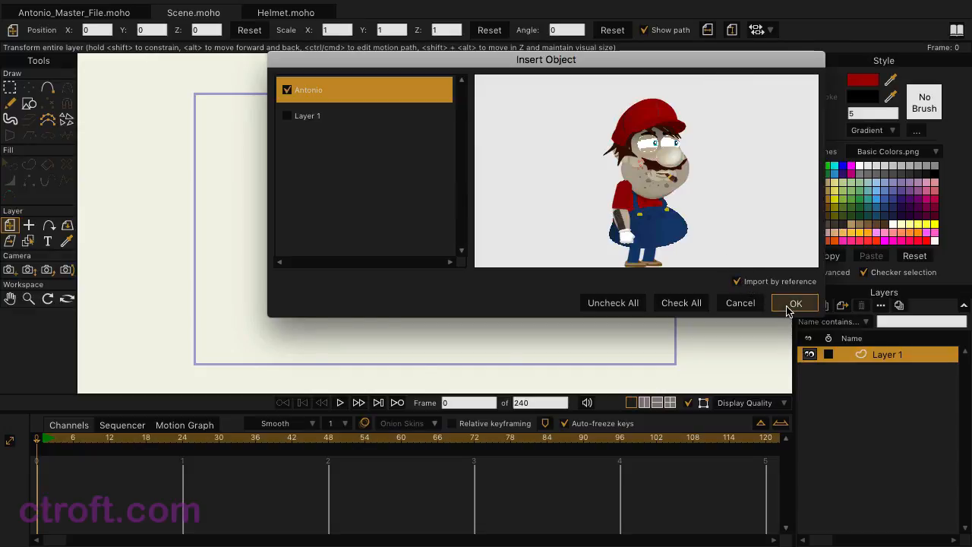
click(794, 302)
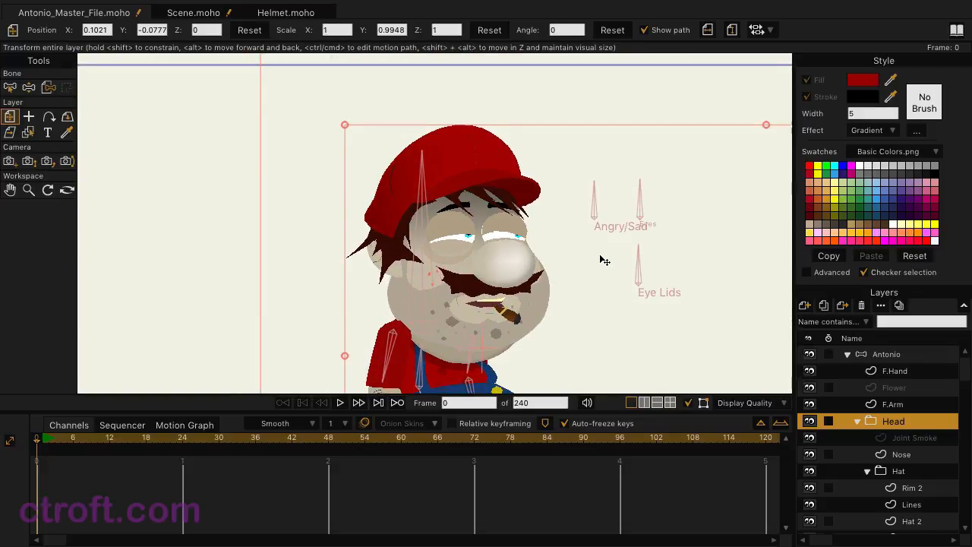
Step: Expand the Hat group in the master file and select the Hat 2 layer
click(901, 471)
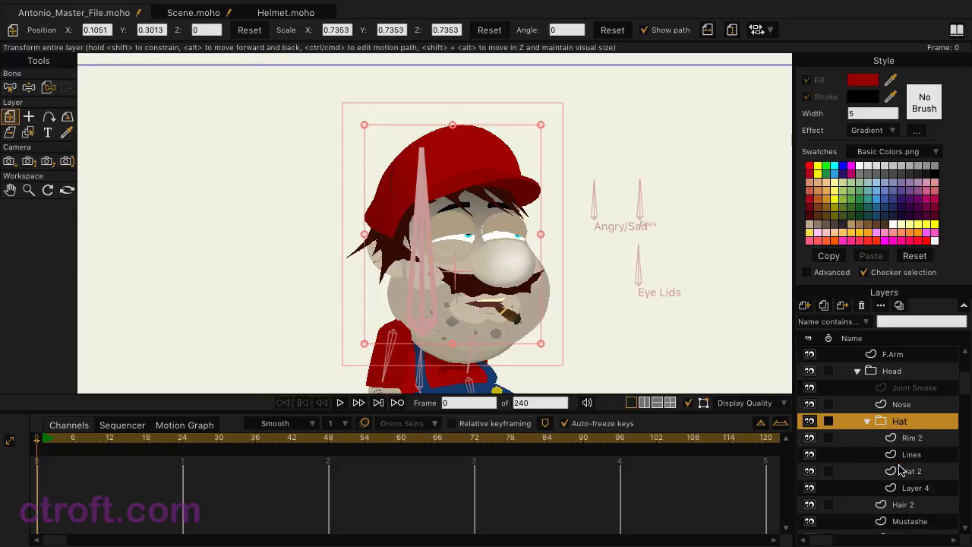
click(912, 471)
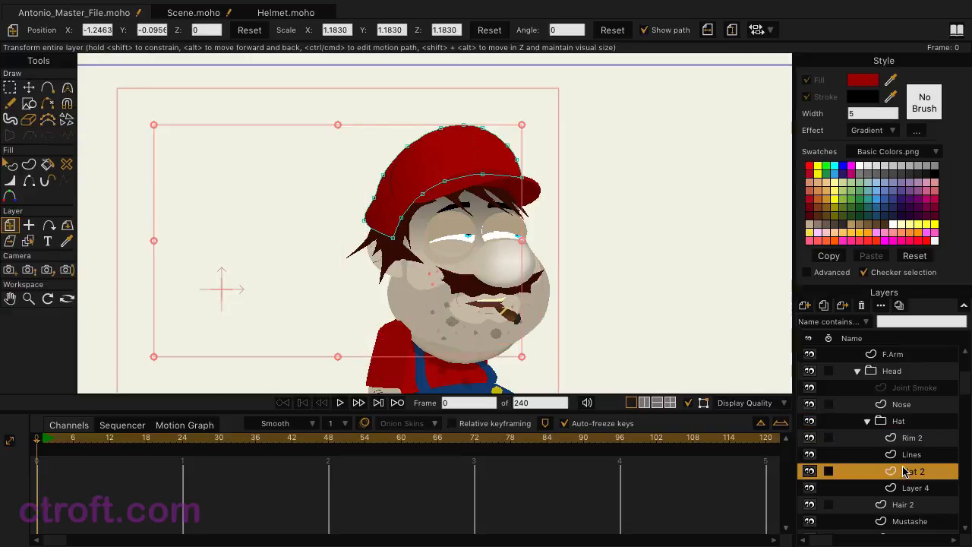
mouse_move(10, 165)
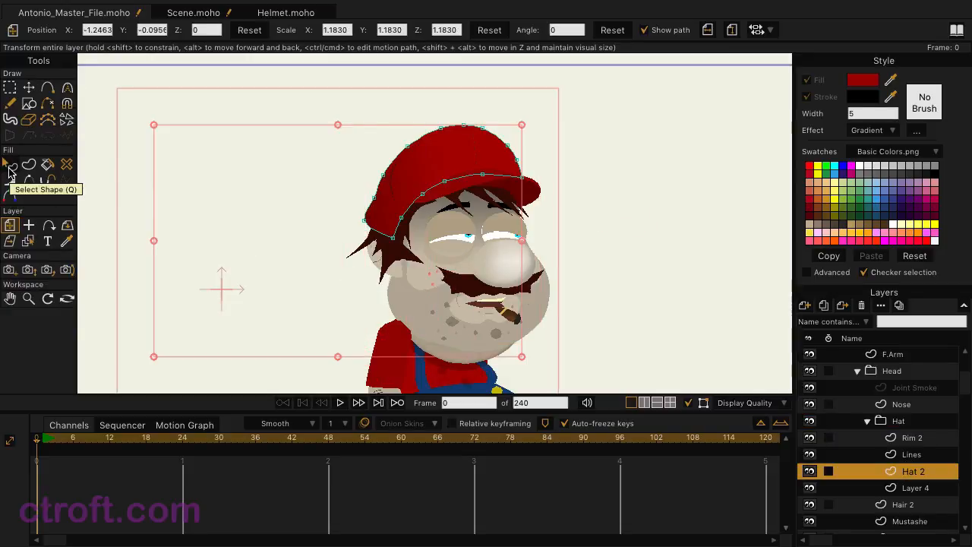
Step: Give the hat shape a magenta-to-dark-purple gradient fill with Select Shape
click(11, 164)
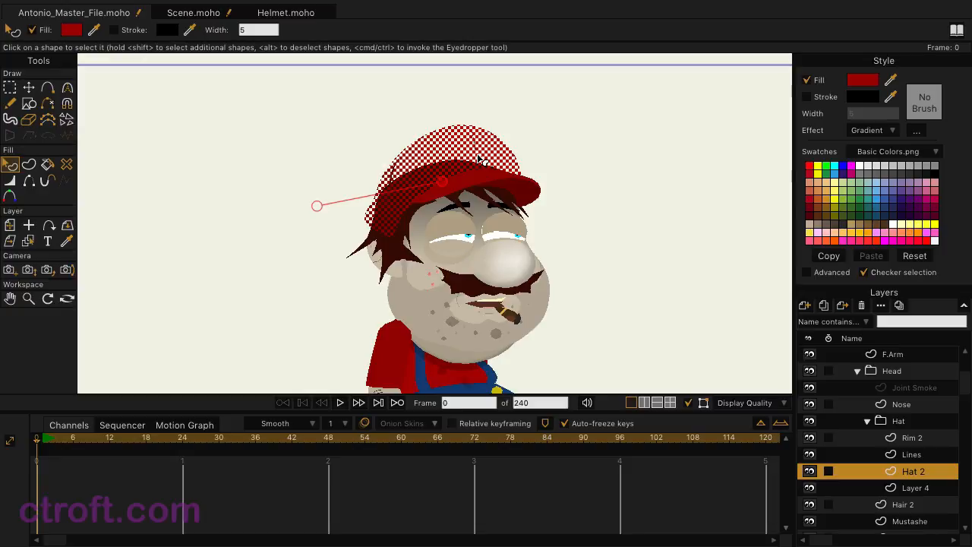
mouse_move(854, 139)
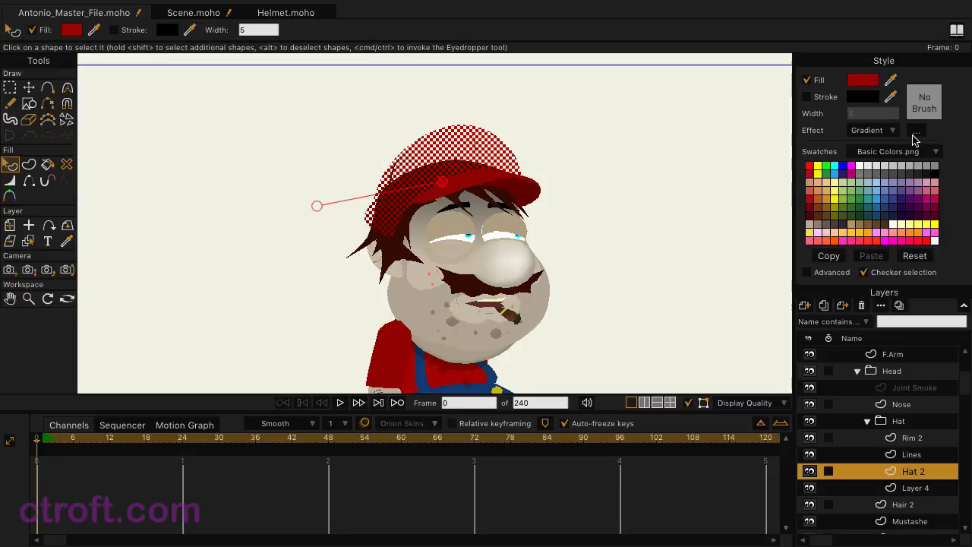
click(917, 130)
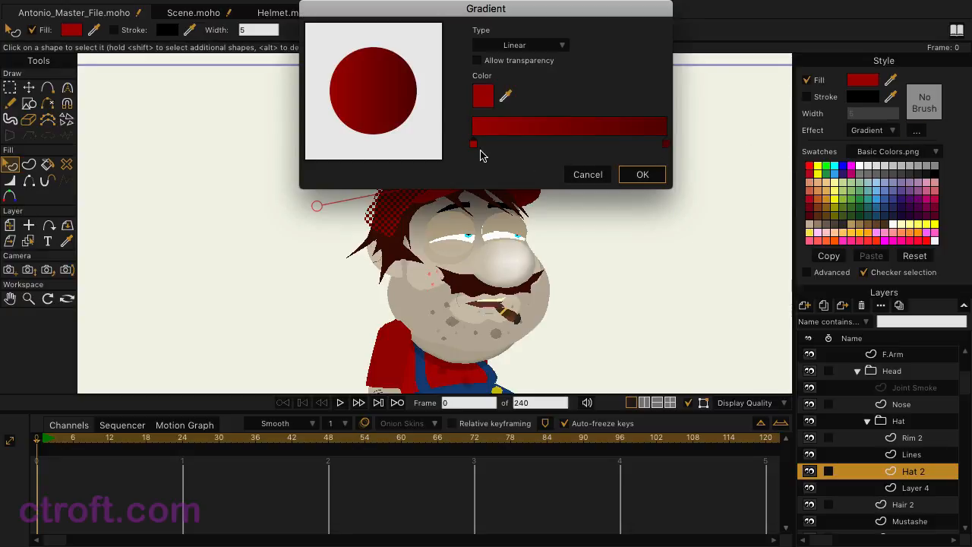
click(483, 95)
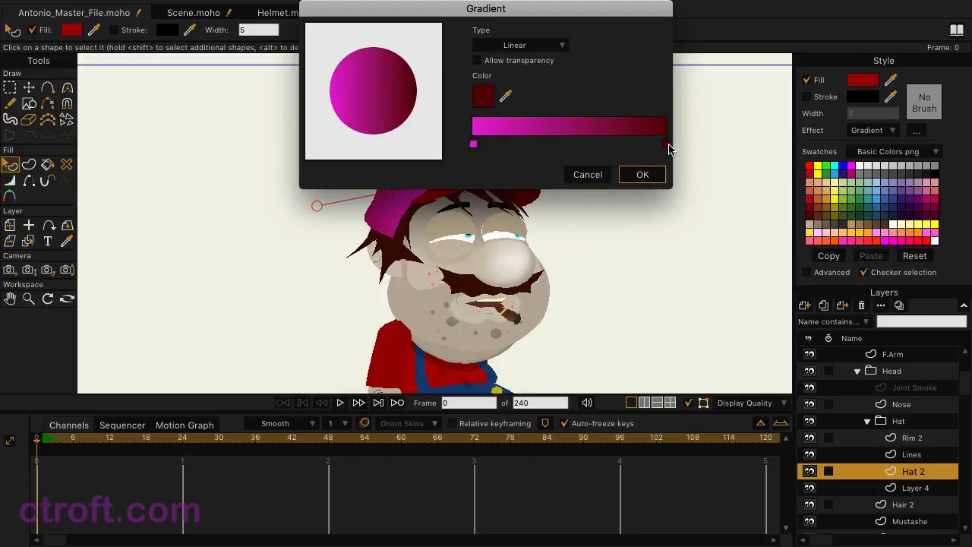
click(483, 95)
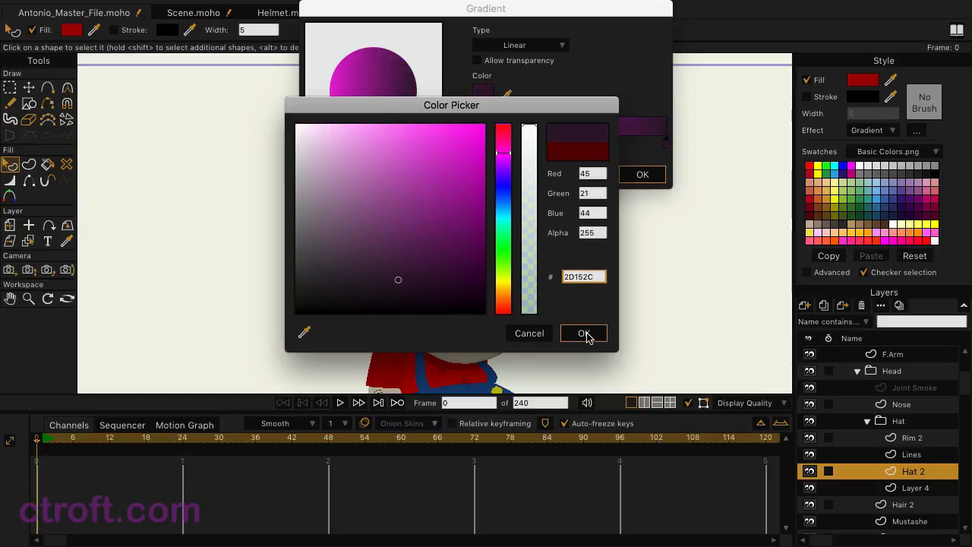
click(584, 332)
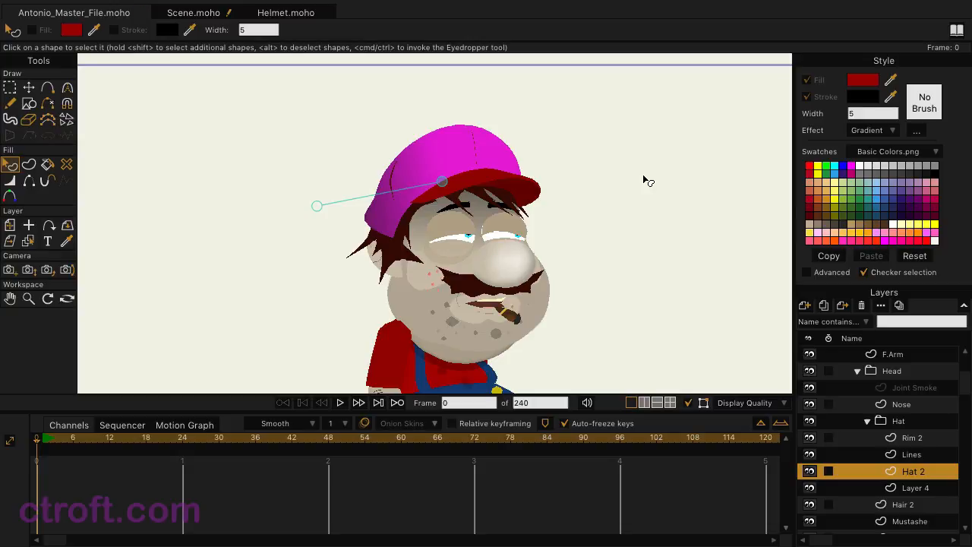
mouse_move(196, 72)
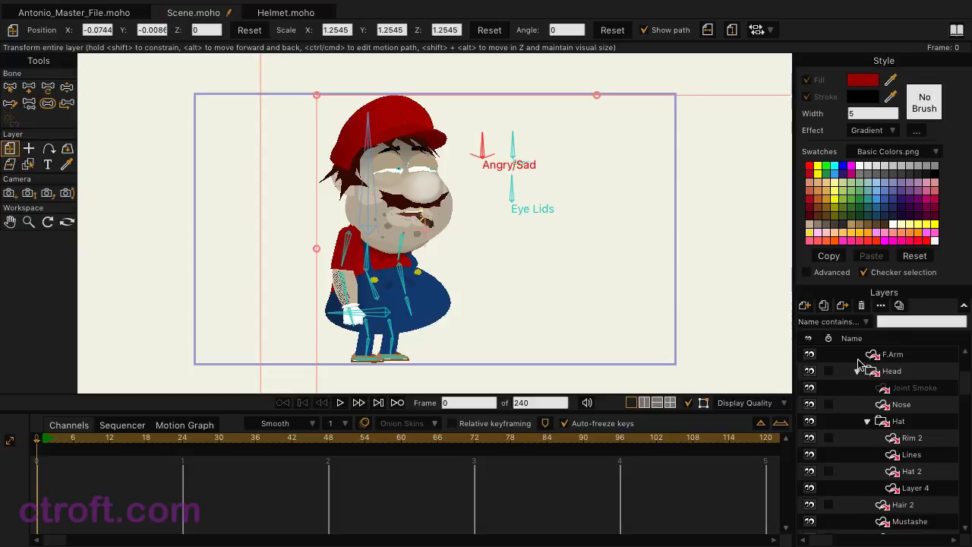
Step: Choose Update Layer Reference on the Scene's Antonio layer
click(889, 354)
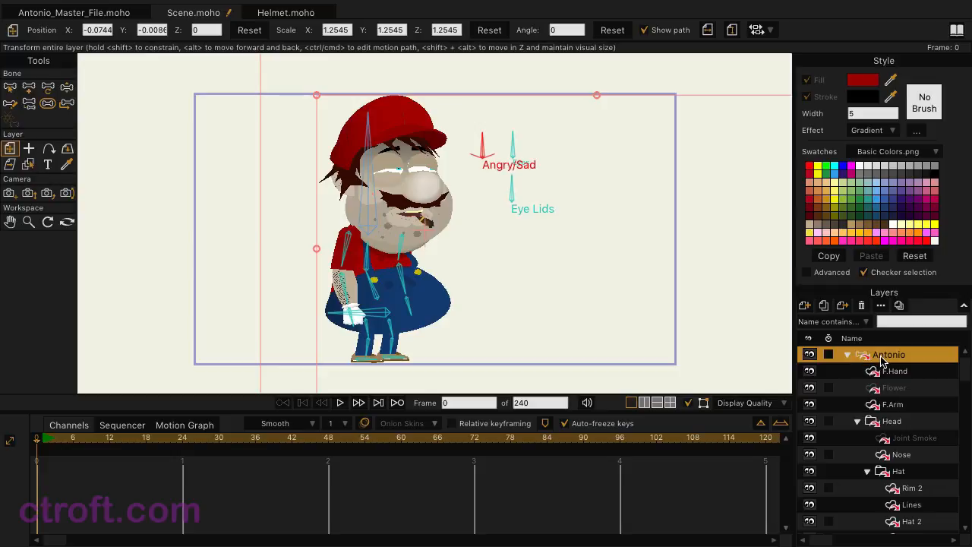
right_click(889, 354)
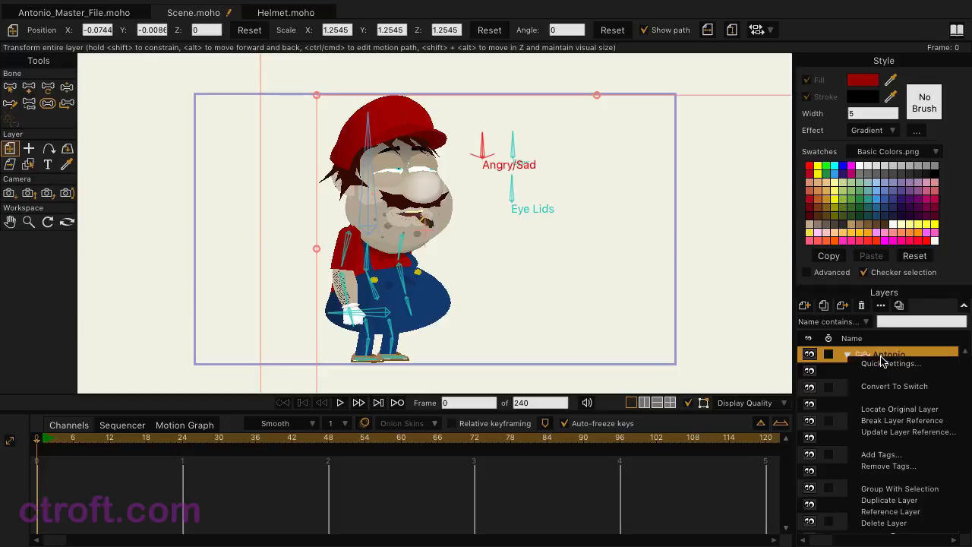
mouse_move(908, 432)
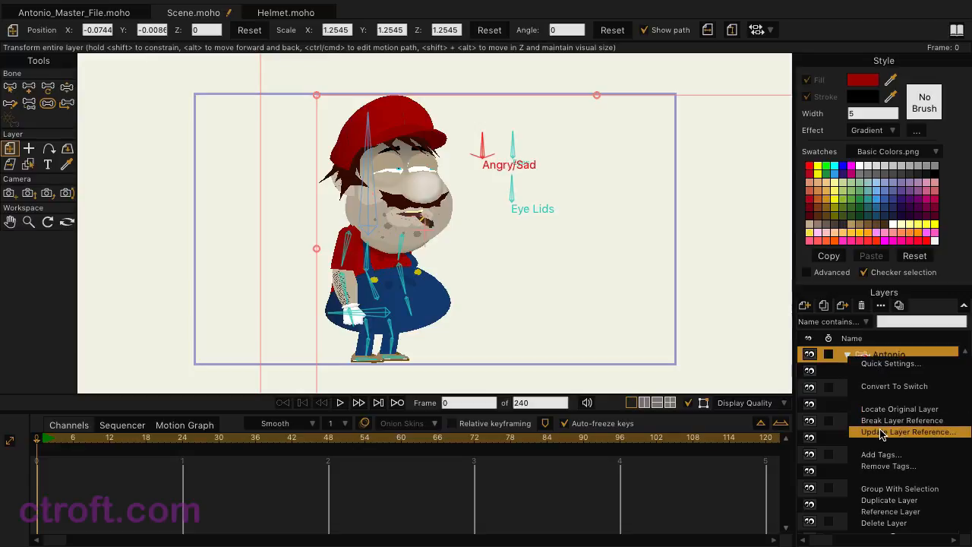
click(909, 432)
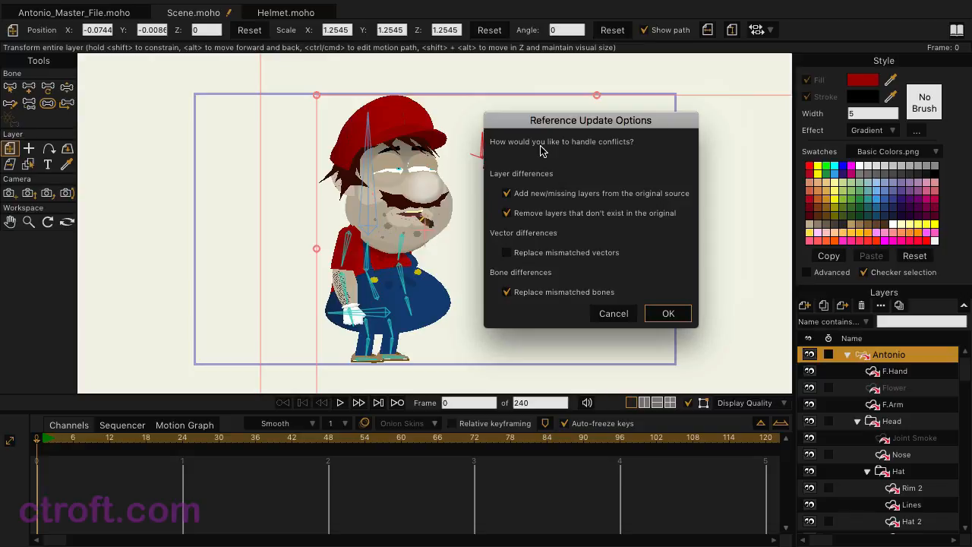
Step: Update using only Replace mismatched vectors, skipping new layers, layer removal and bones
click(507, 193)
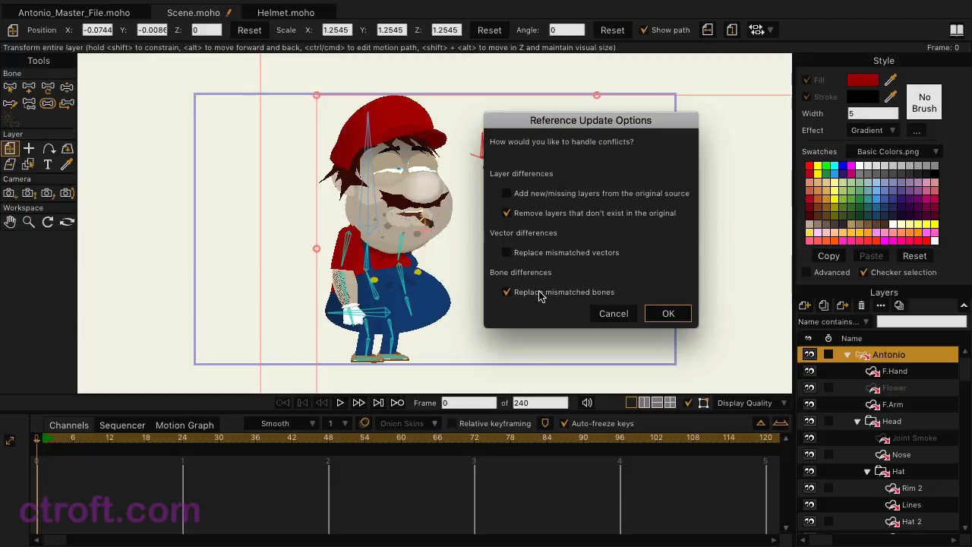
mouse_move(544, 298)
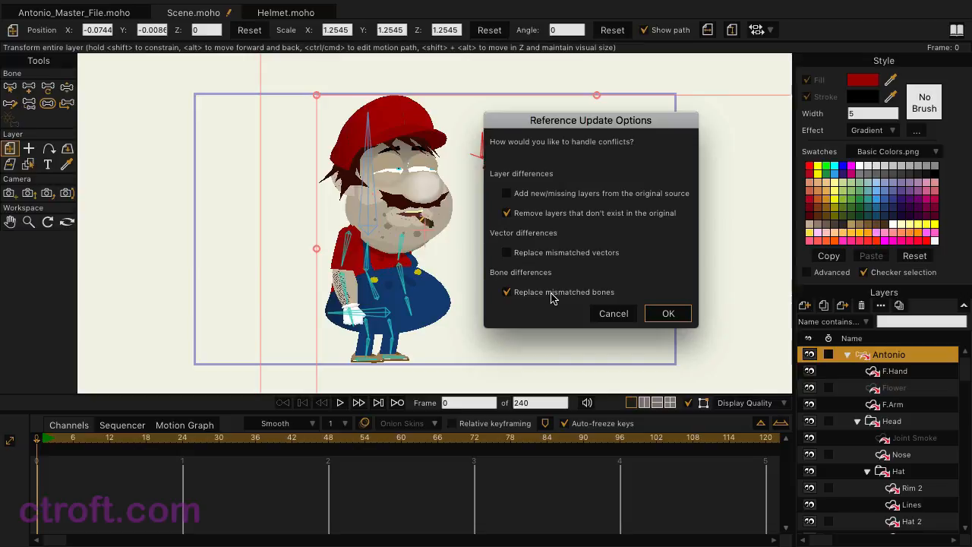
click(508, 252)
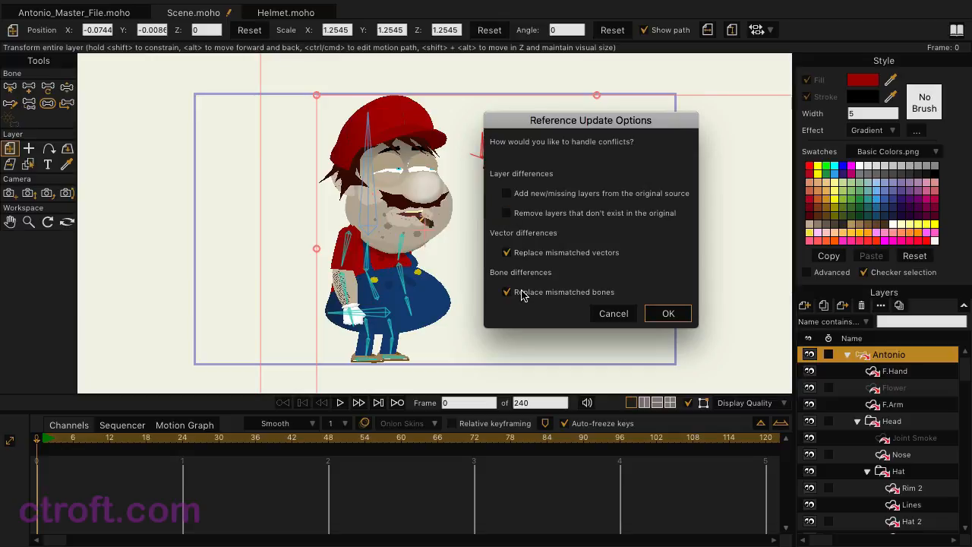
click(507, 292)
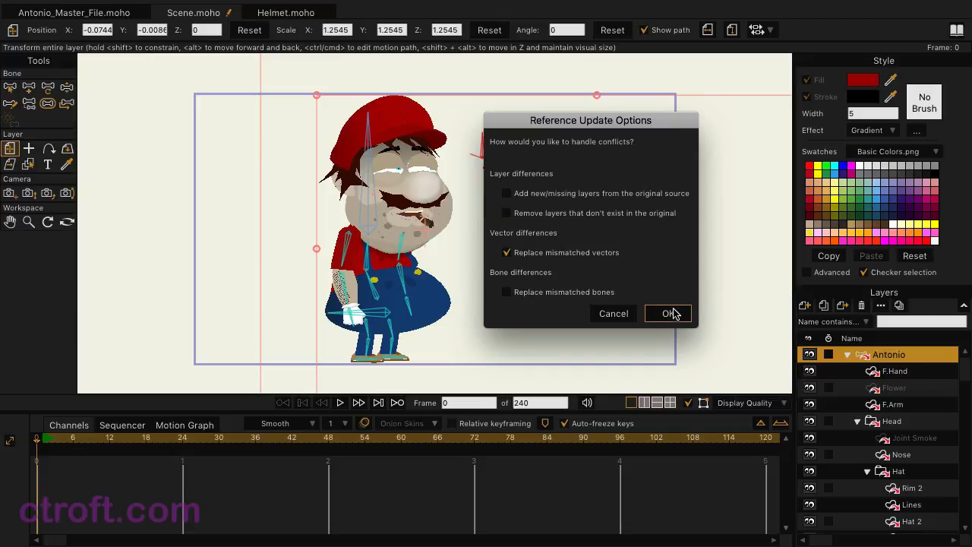
click(667, 313)
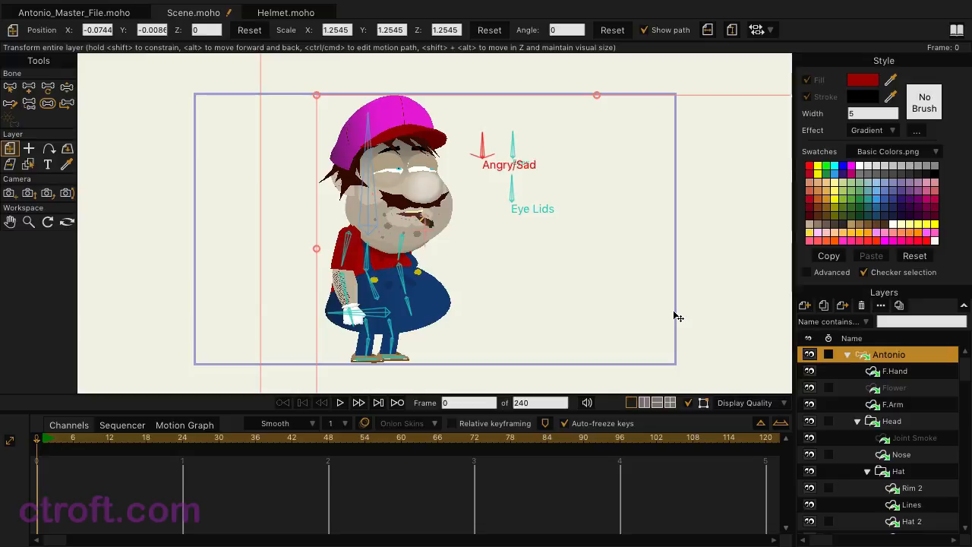
Step: Switch to the Helmet.moho document tab
click(285, 13)
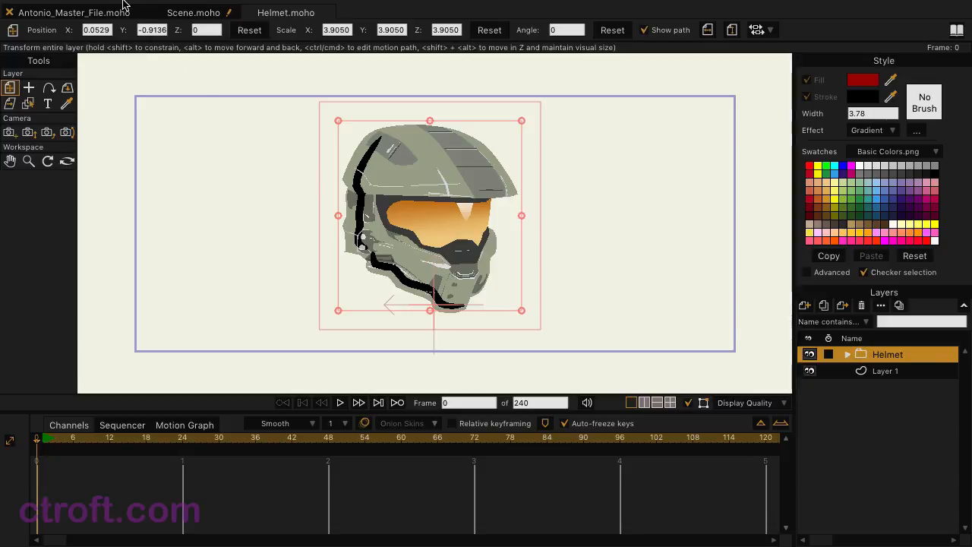
Step: Copy the Helmet layer and paste it into Antonio_Master_File.moho
click(125, 8)
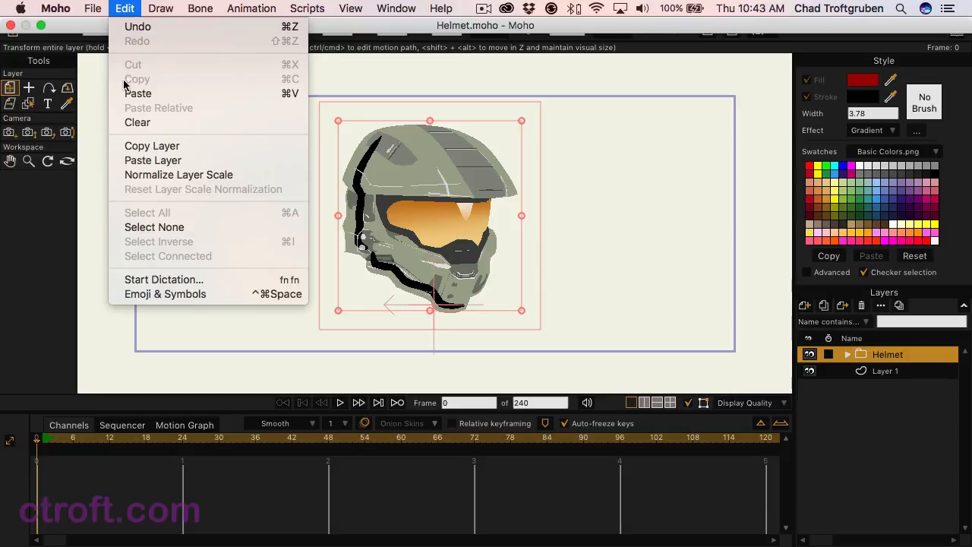
click(125, 147)
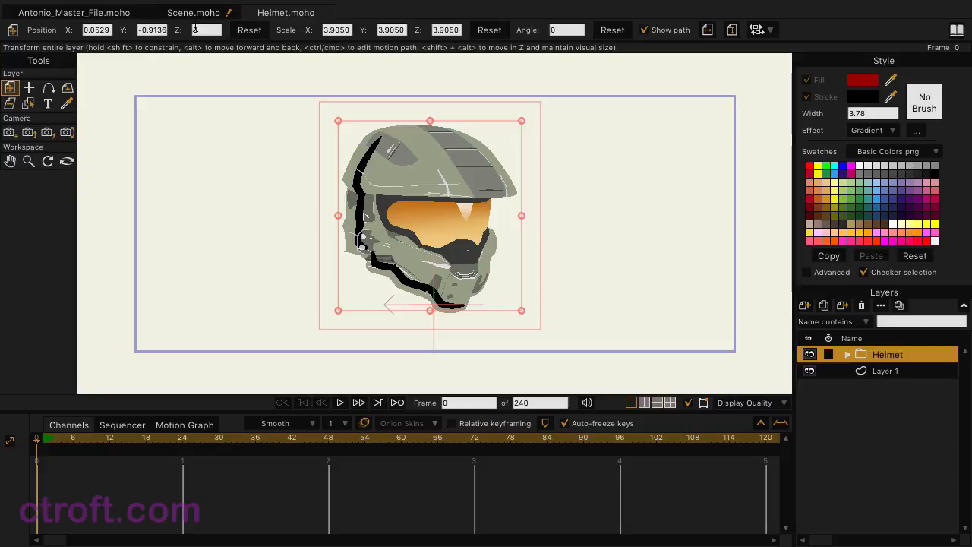
click(73, 13)
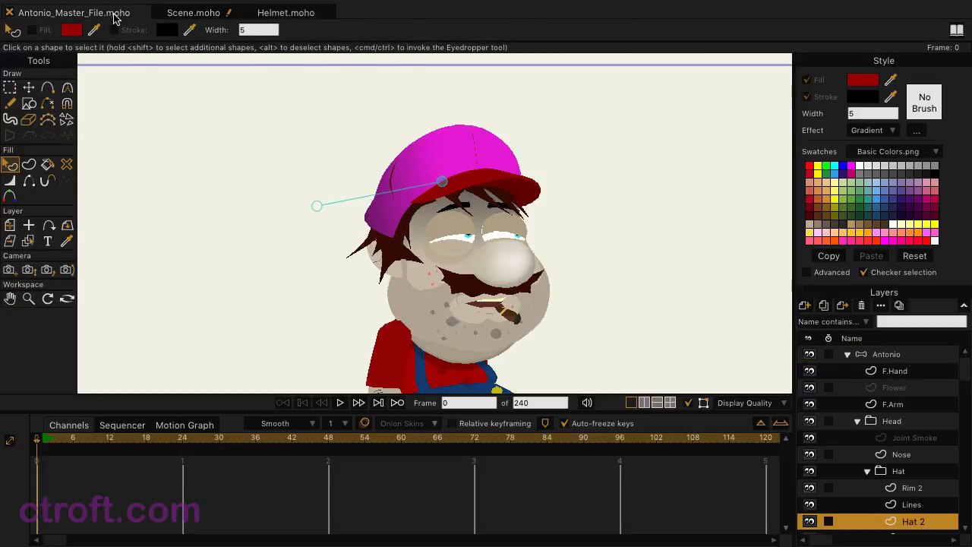
mouse_move(851, 349)
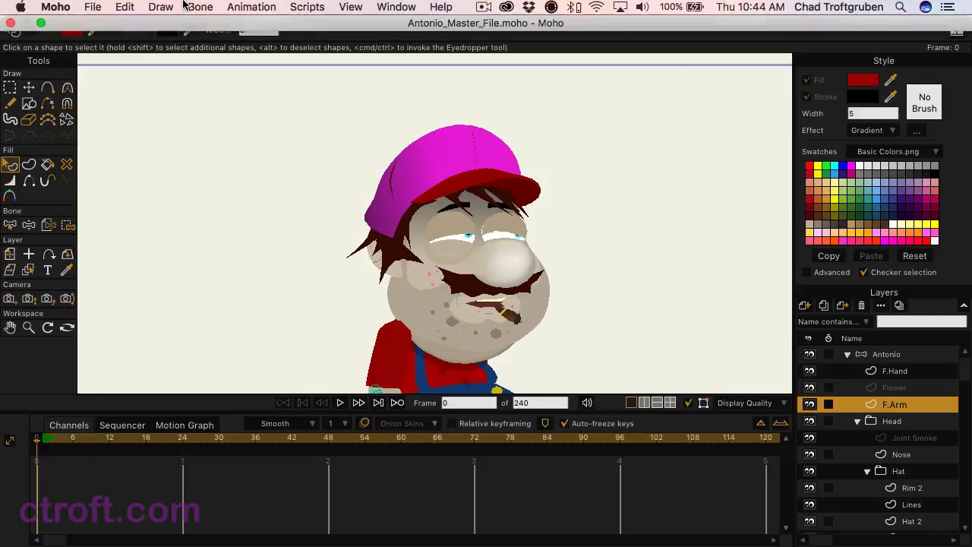
click(123, 6)
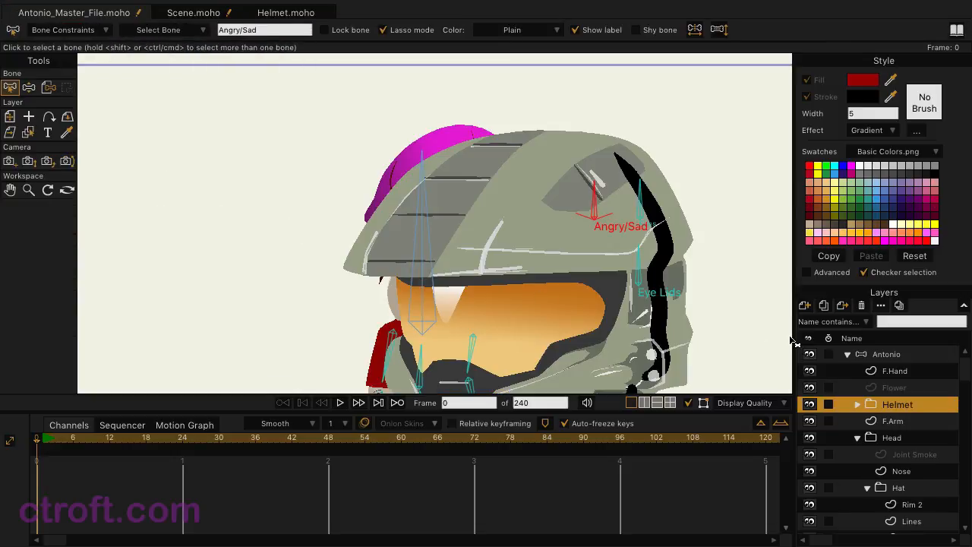
mouse_move(904, 410)
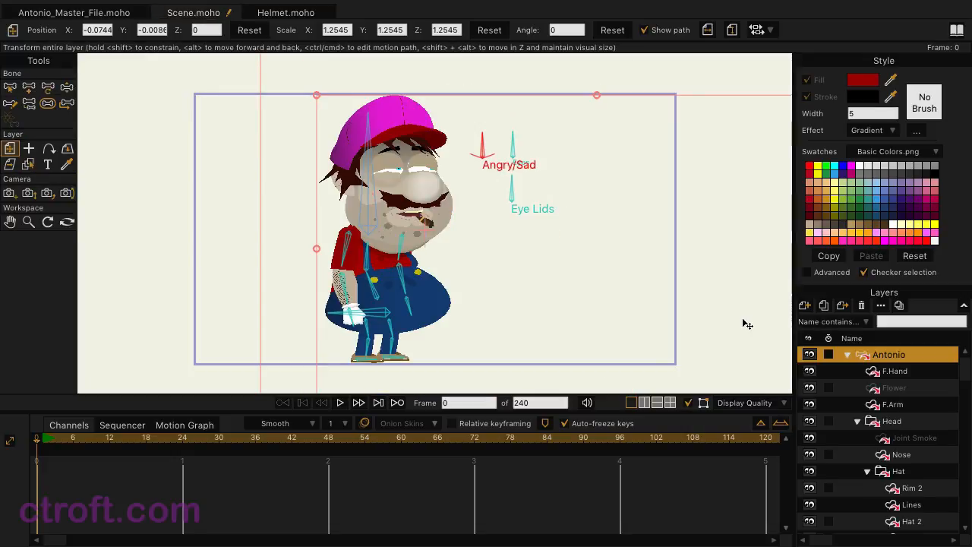
Step: Update the Scene's Antonio layer reference with default options to add the helmet
right_click(889, 354)
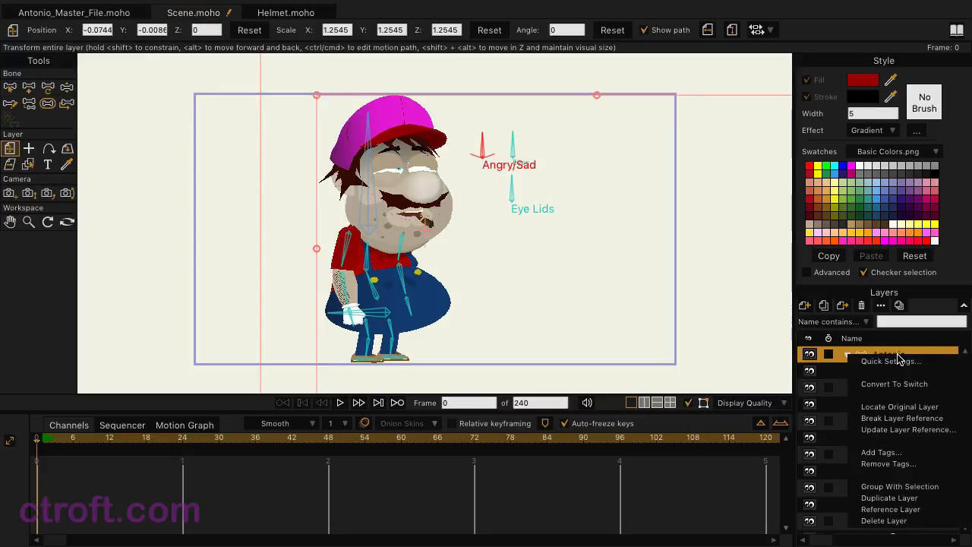
mouse_move(900, 405)
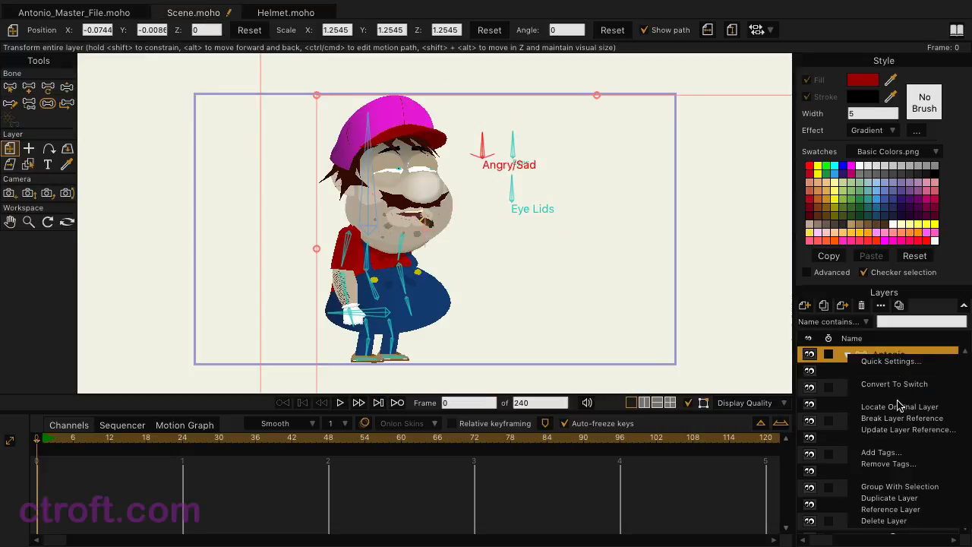
click(909, 429)
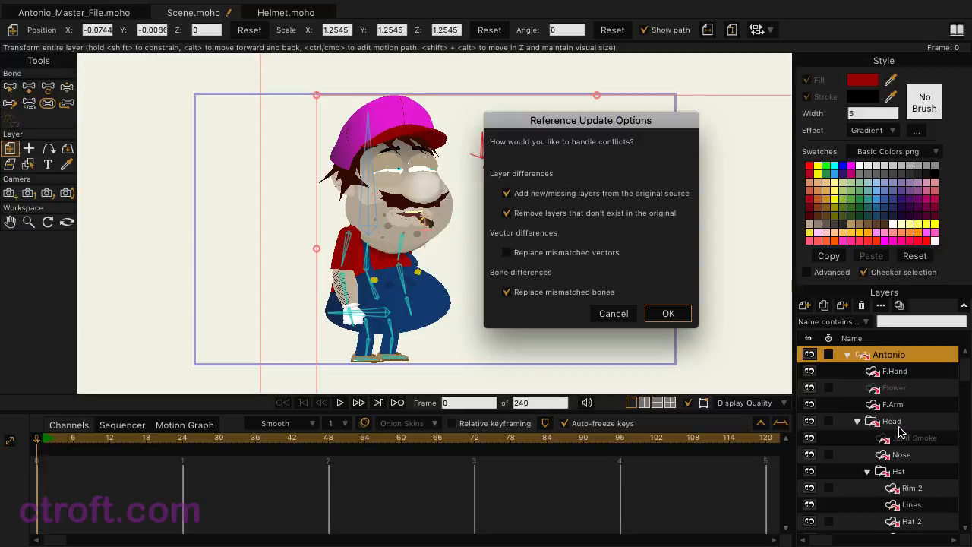
mouse_move(555, 207)
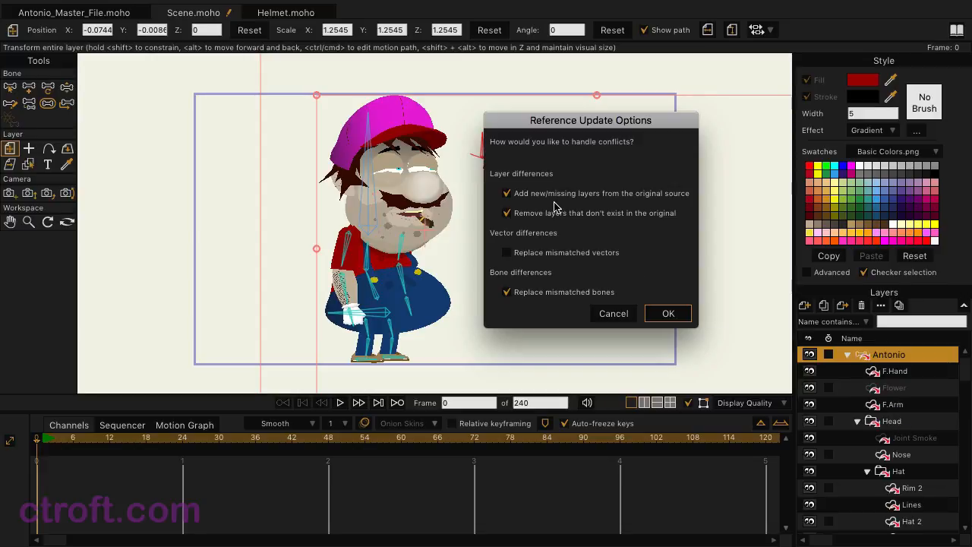
mouse_move(579, 208)
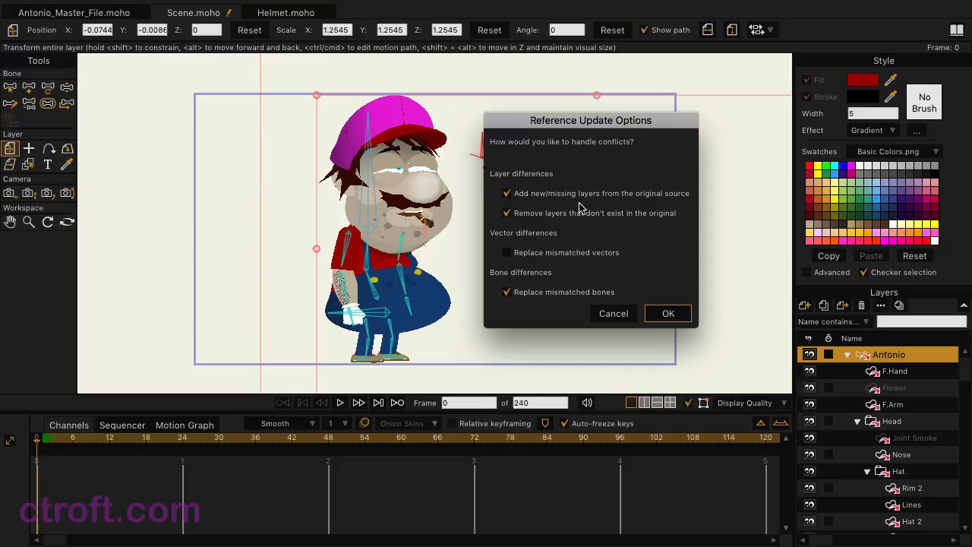
mouse_move(539, 245)
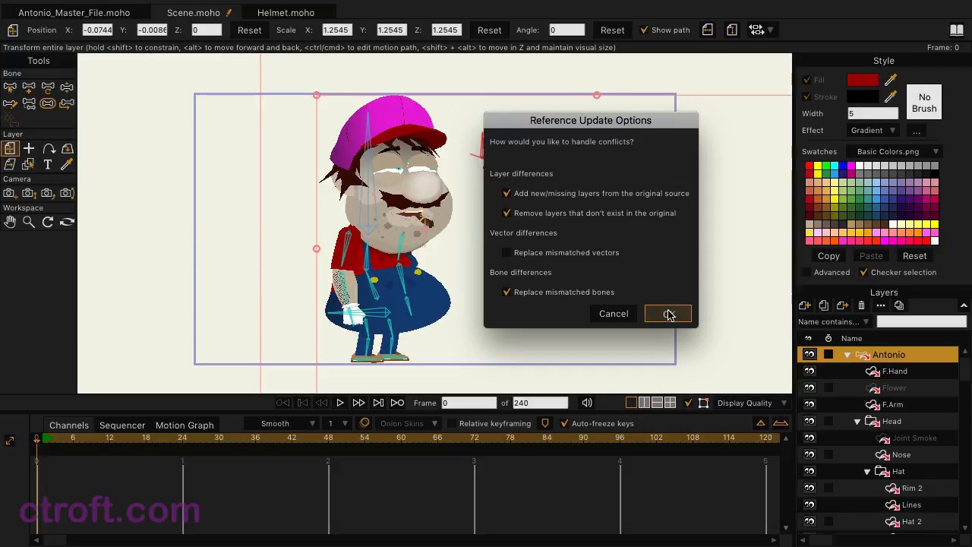
click(667, 313)
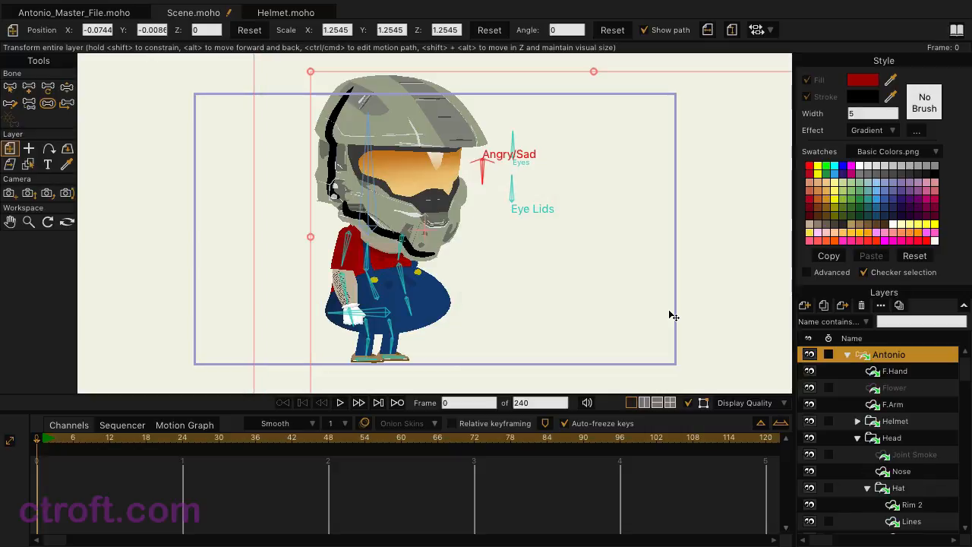
mouse_move(911, 425)
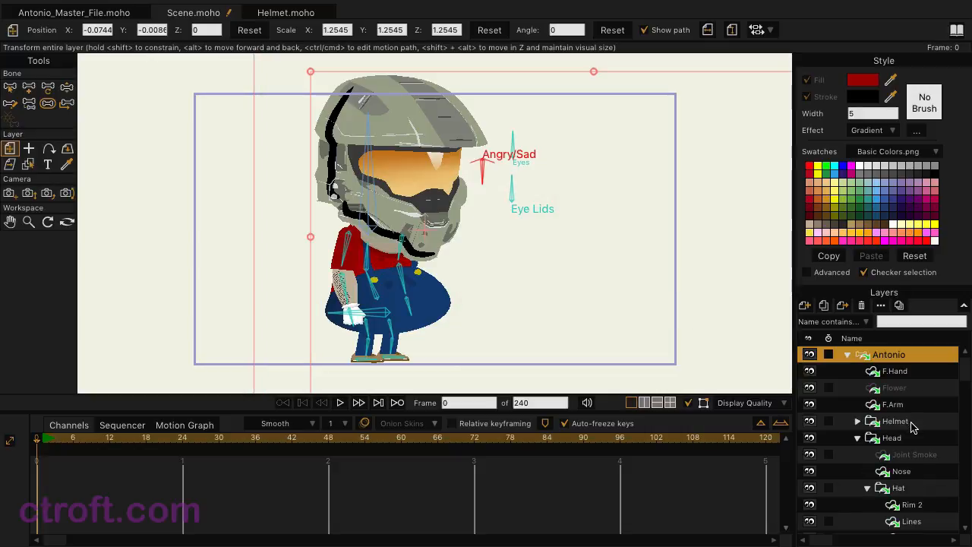